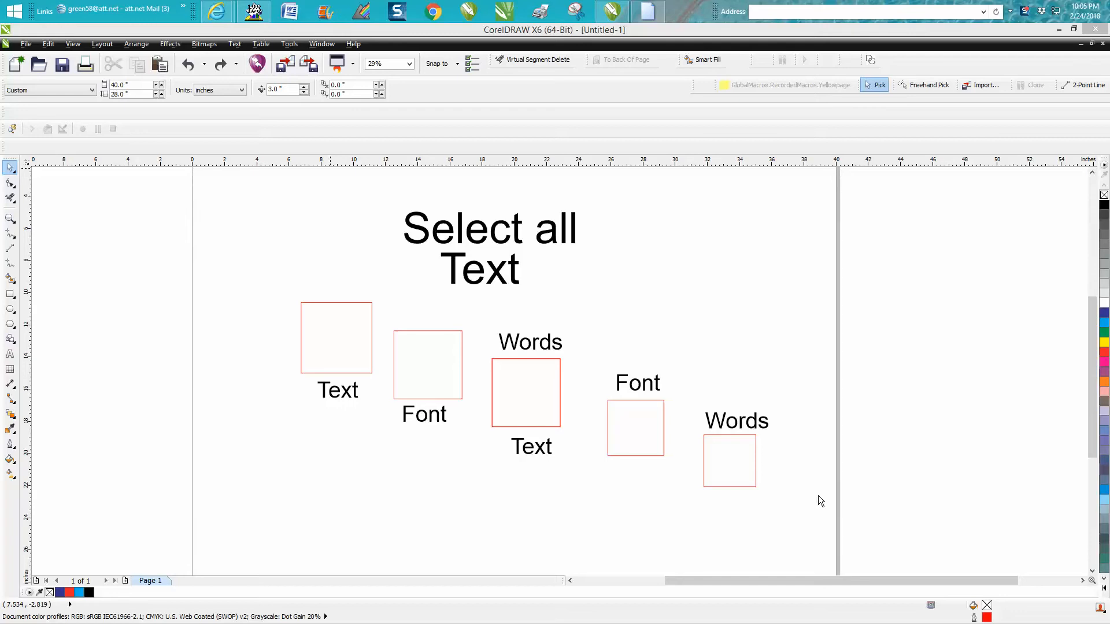
pyautogui.moveTo(394, 453)
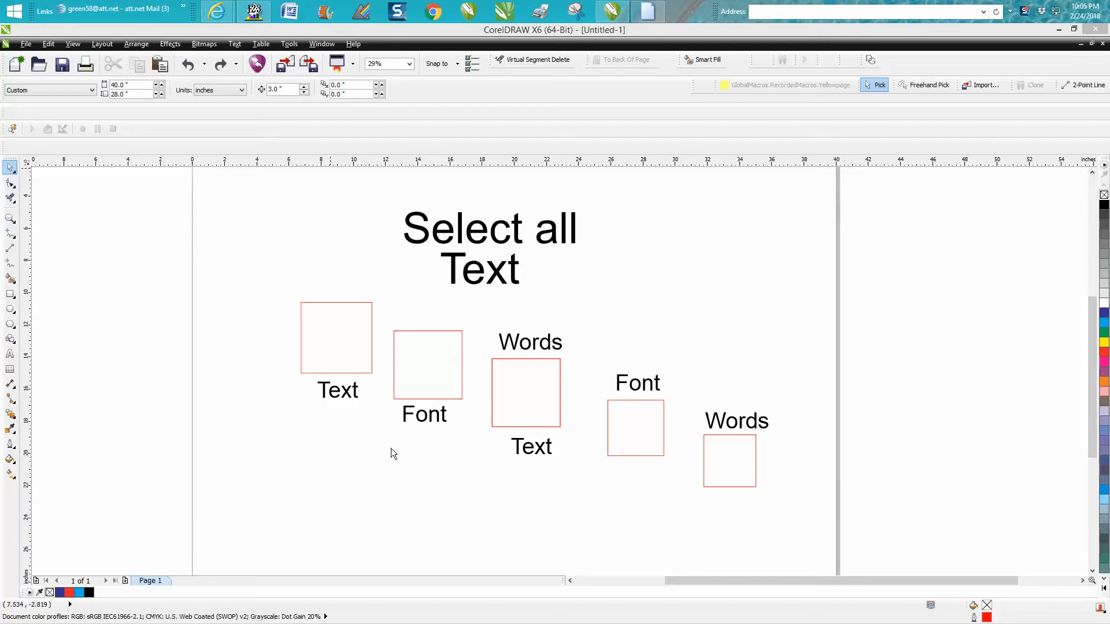
pyautogui.moveTo(462, 245)
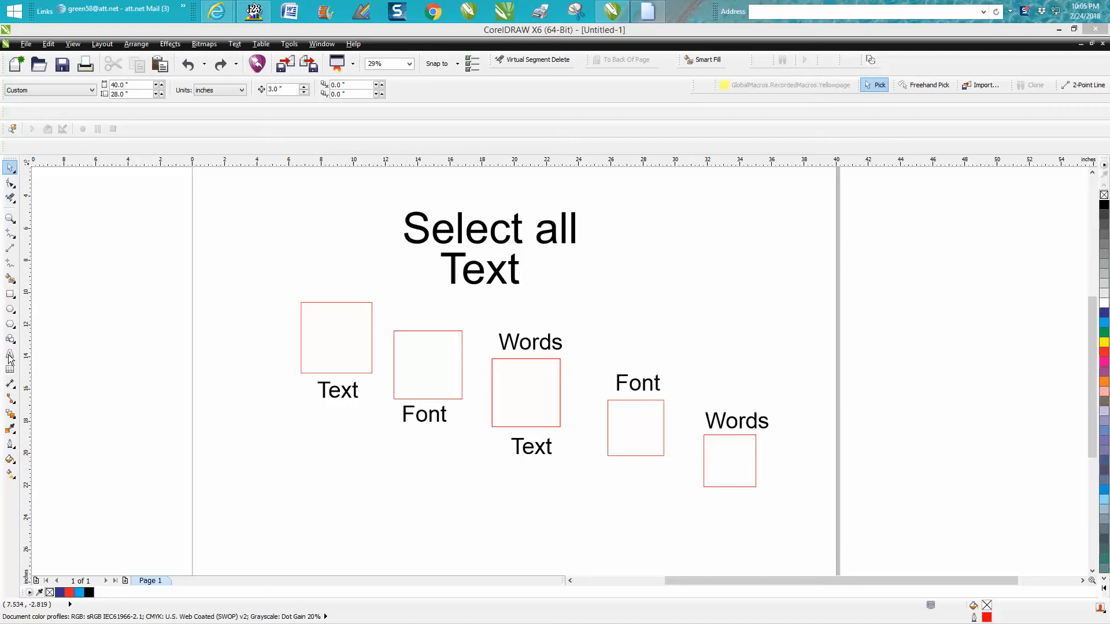
# - Select all text on the page with Ctrl+A and then clear the title-text selection
pyautogui.click(11, 356)
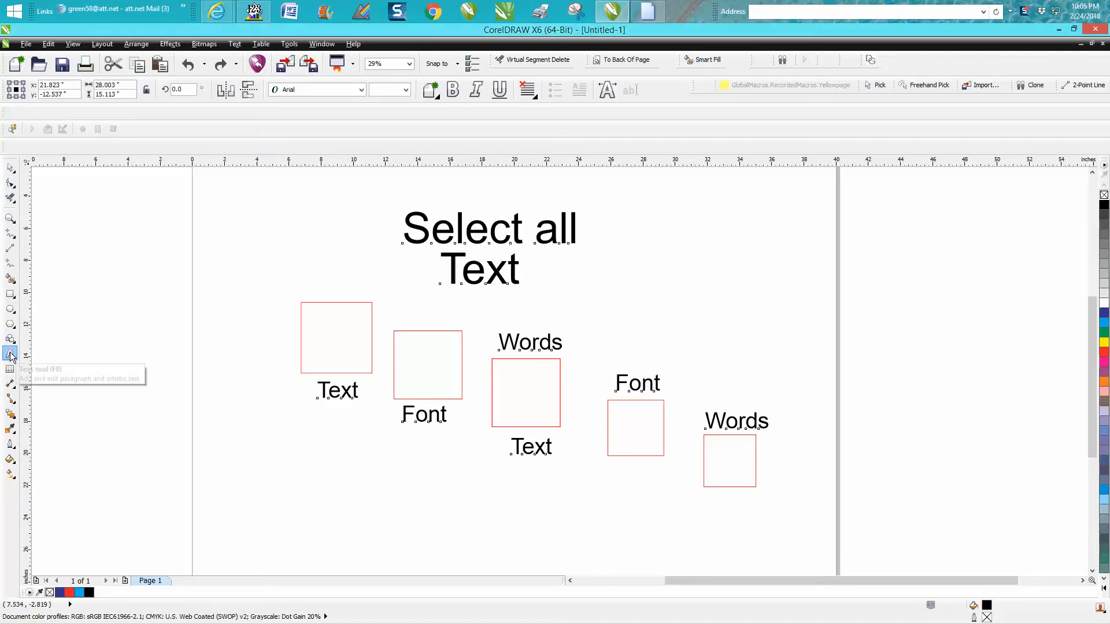
pyautogui.moveTo(24, 216)
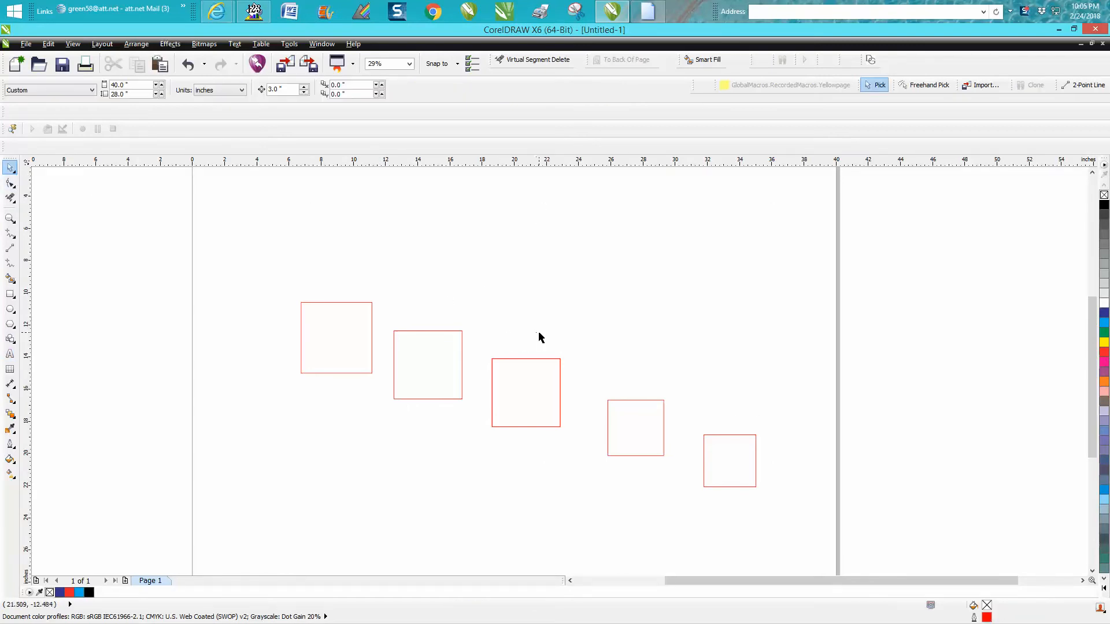
pyautogui.moveTo(207, 170)
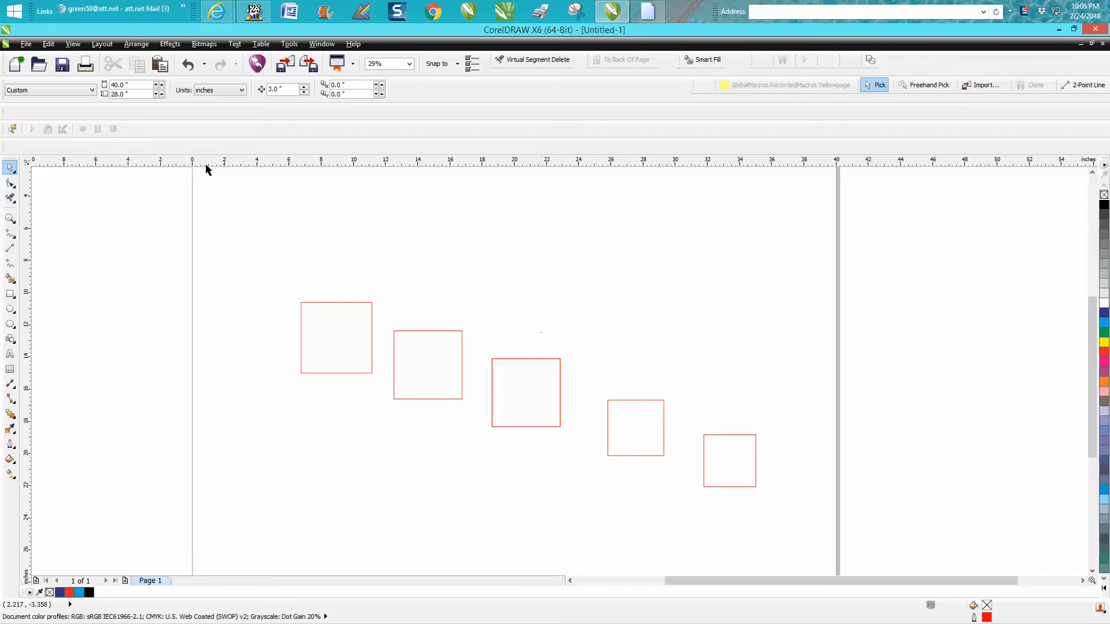
pyautogui.press('ctrl+a')
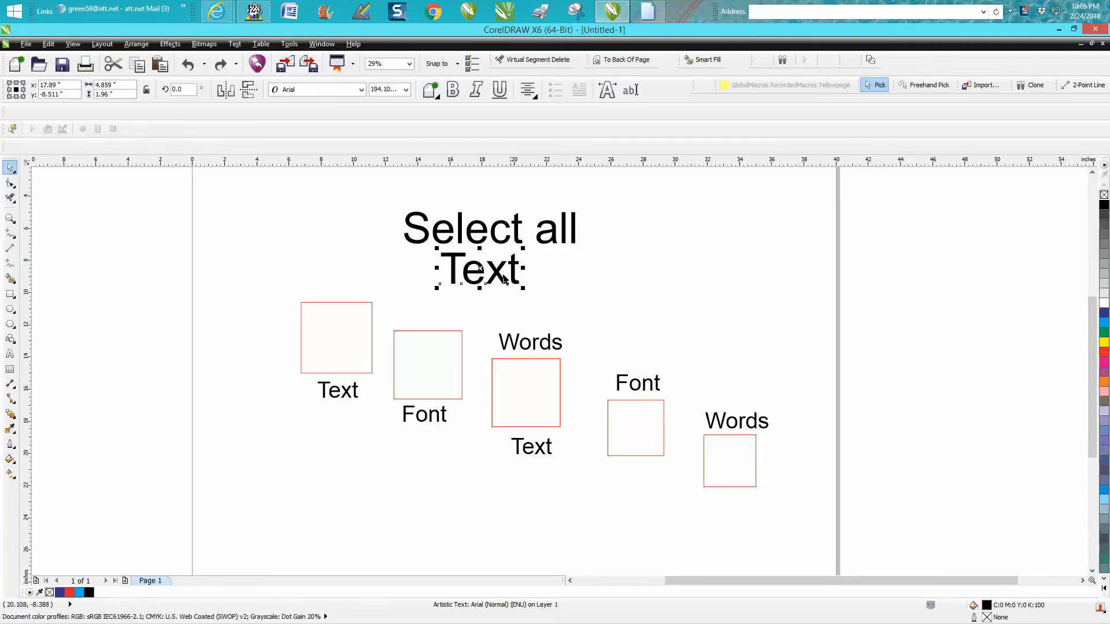
pyautogui.moveTo(223, 237)
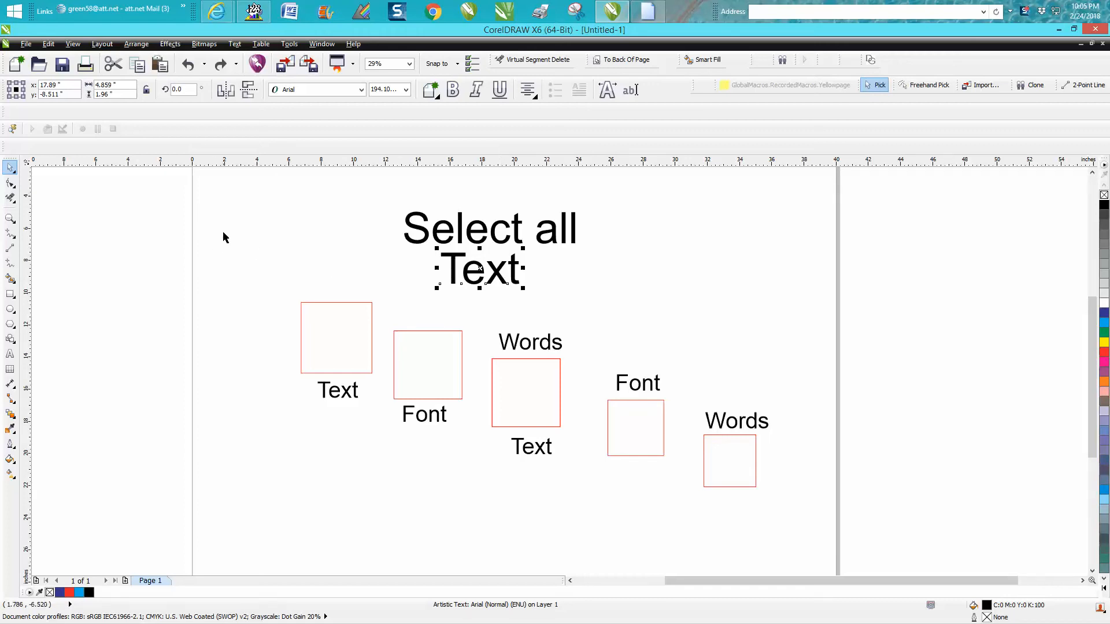
pyautogui.moveTo(206, 237)
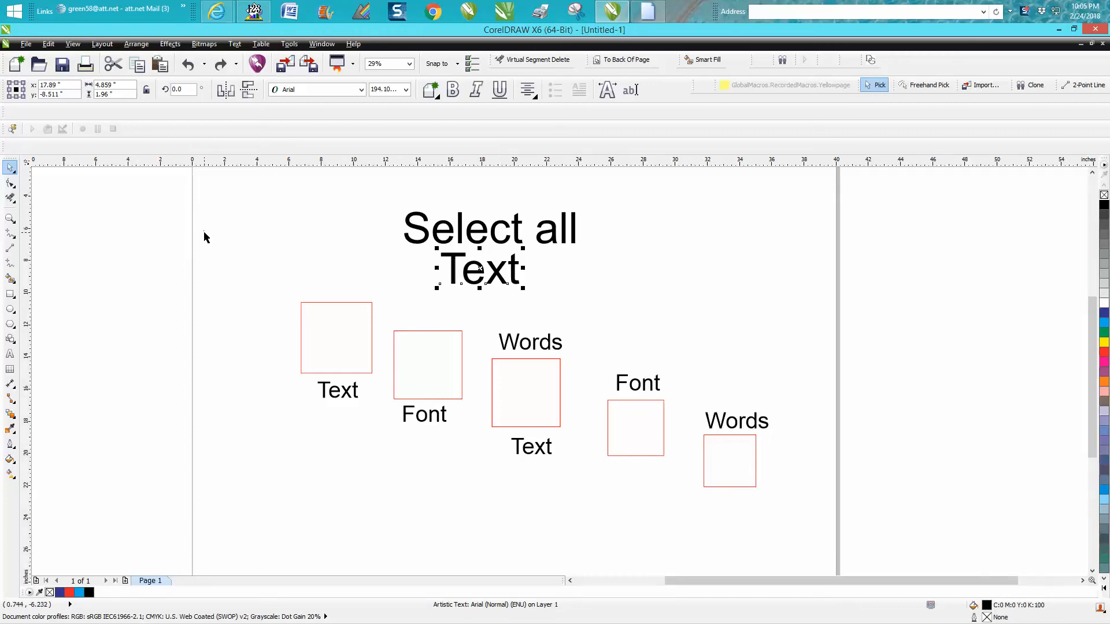
pyautogui.moveTo(10, 169)
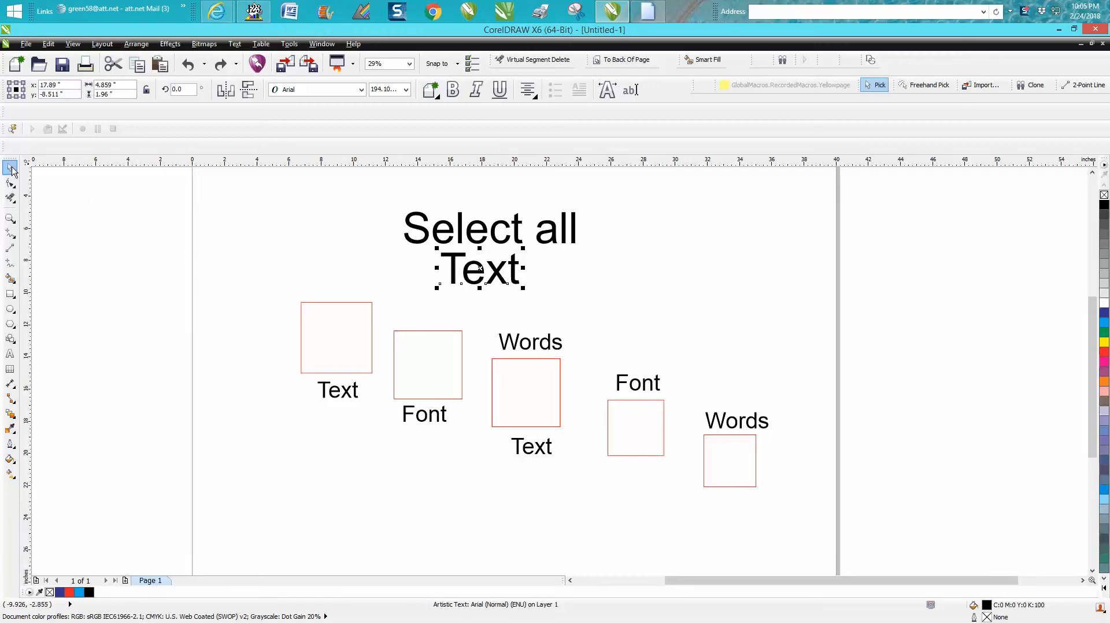
pyautogui.press('ctrl+a')
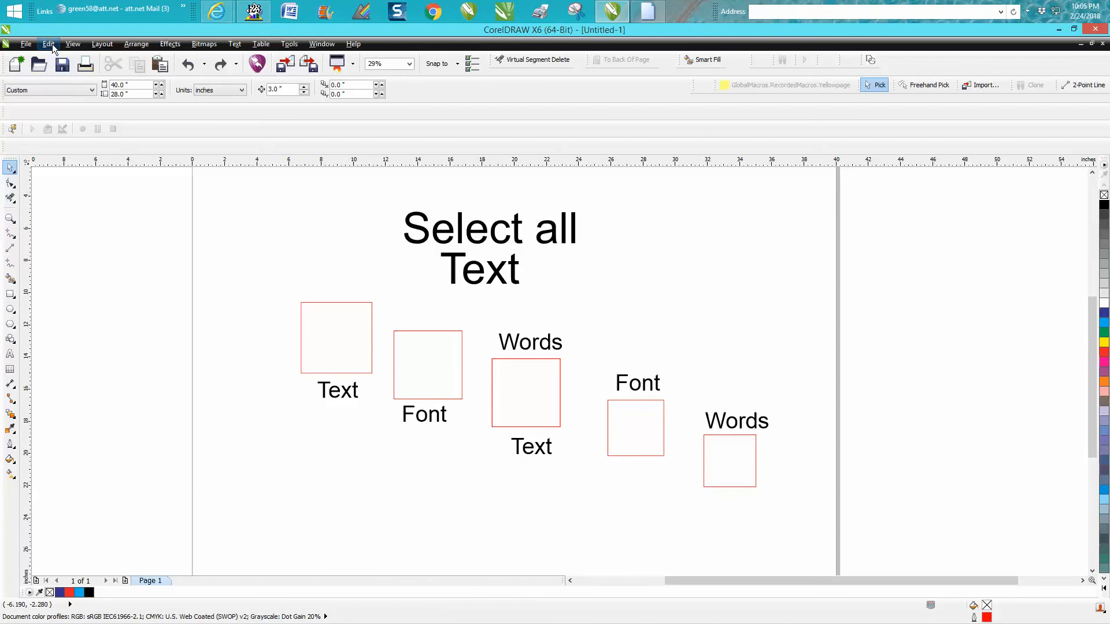
# - Use Edit > Select All > Objects to select every red square and label together
pyautogui.click(48, 43)
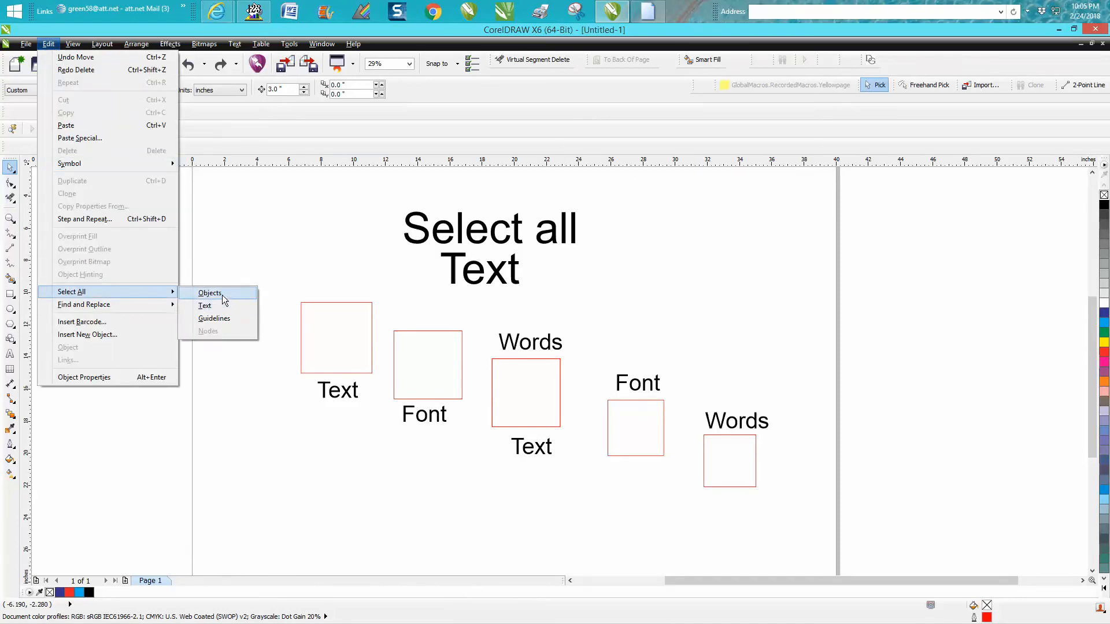
pyautogui.click(210, 292)
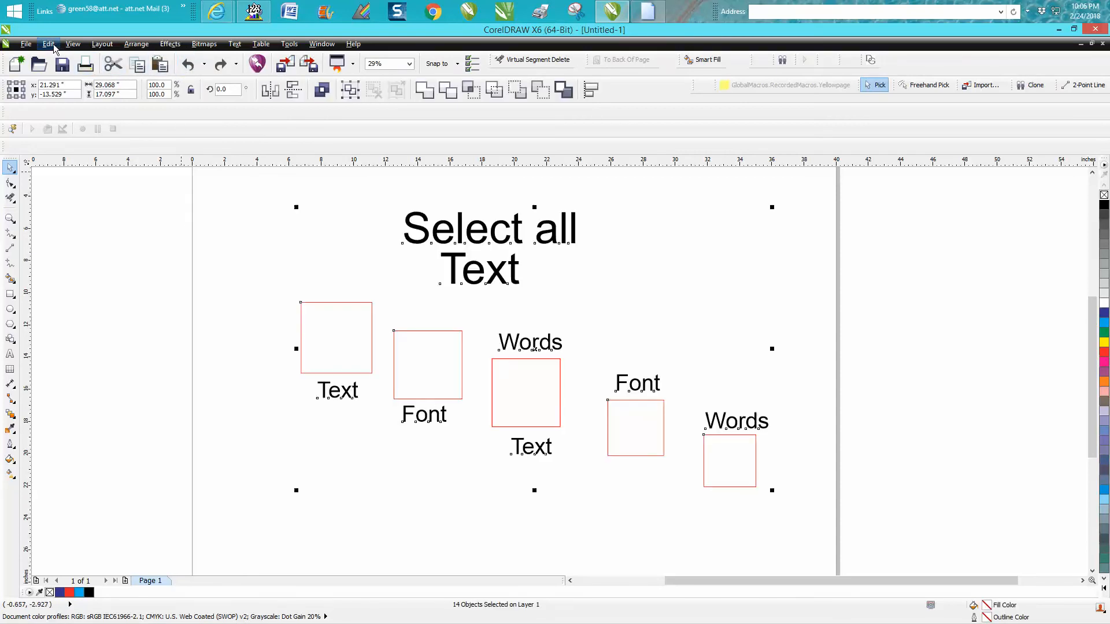
pyautogui.click(49, 43)
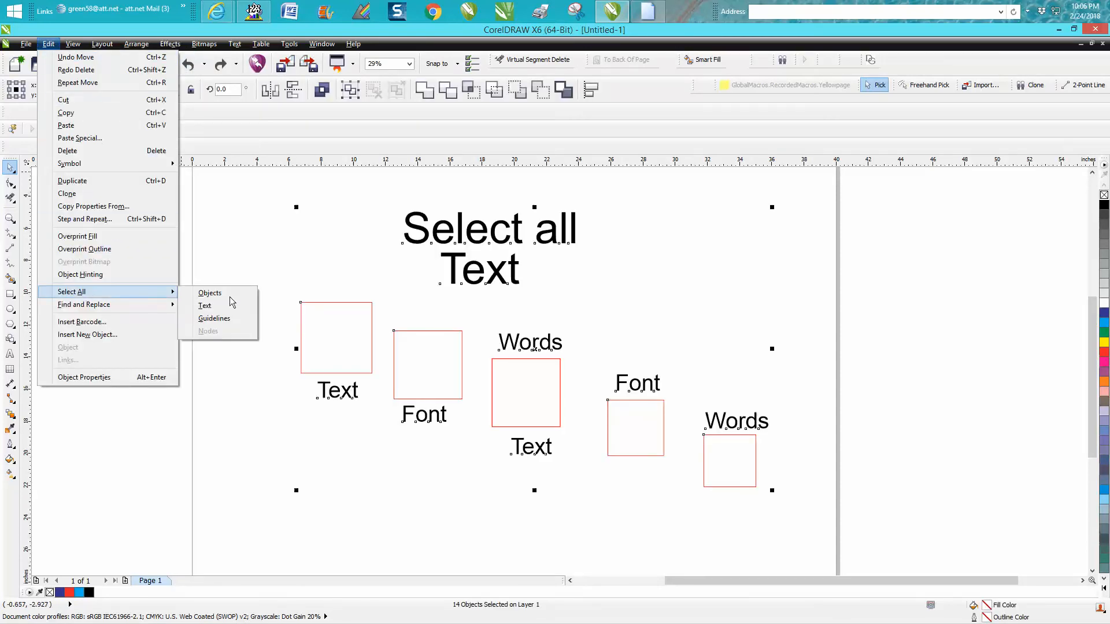
pyautogui.click(206, 305)
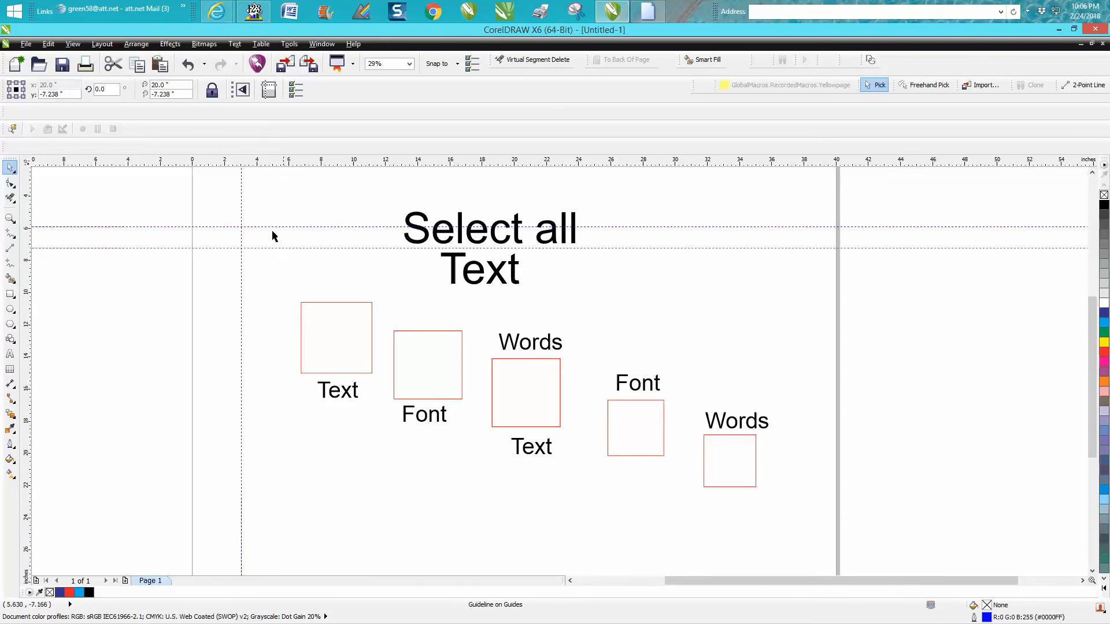
pyautogui.moveTo(72, 44)
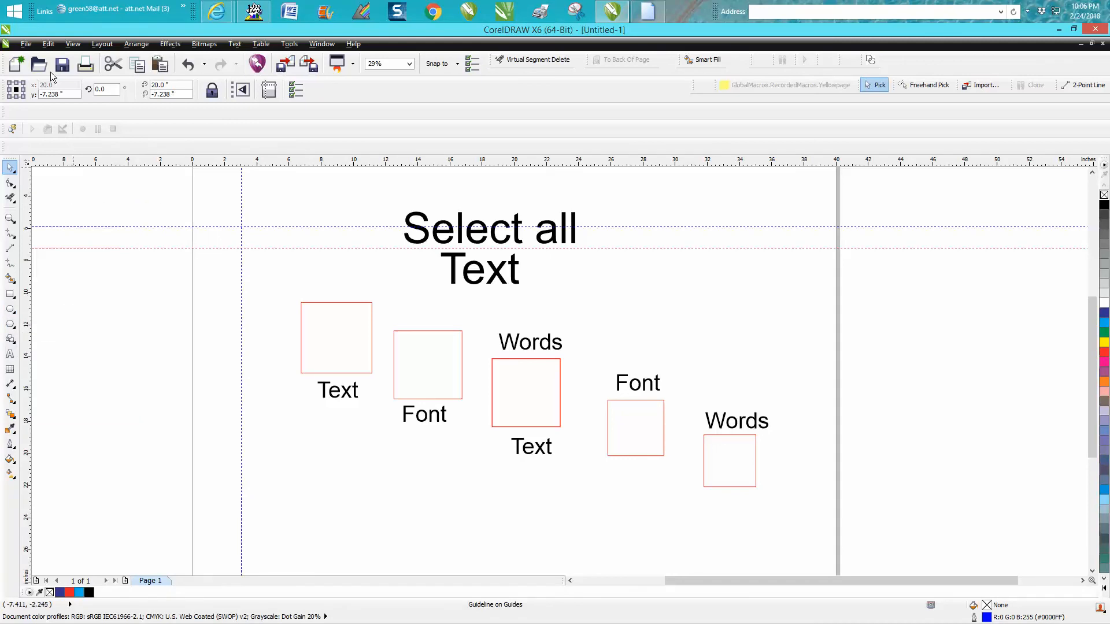
# - Select all three guidelines via Edit > Select All > Guidelines and delete them
pyautogui.click(47, 43)
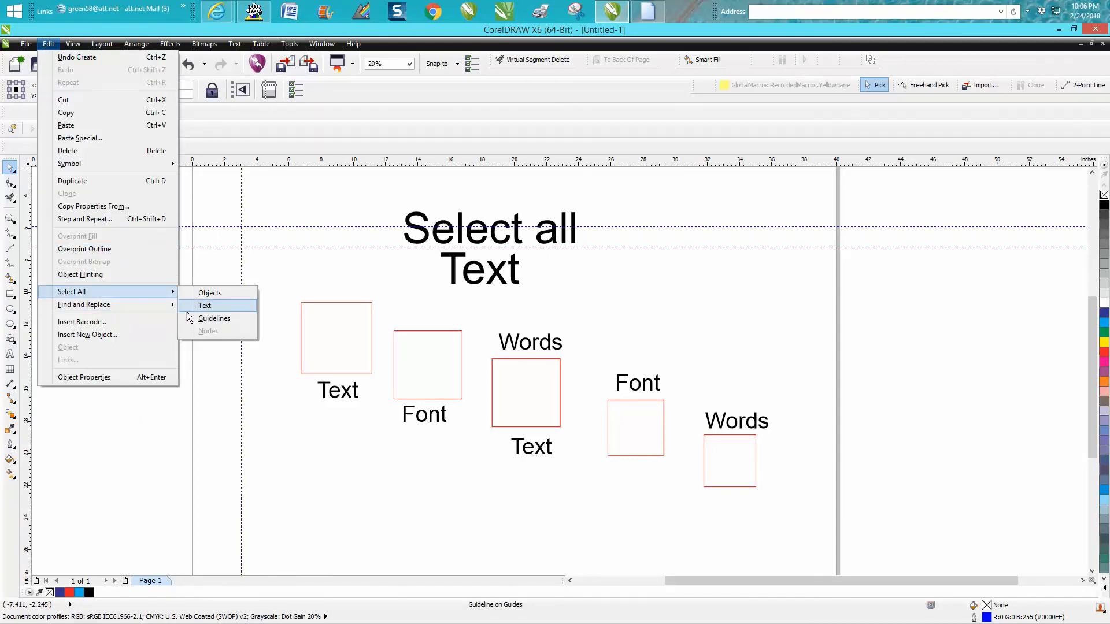
pyautogui.click(215, 318)
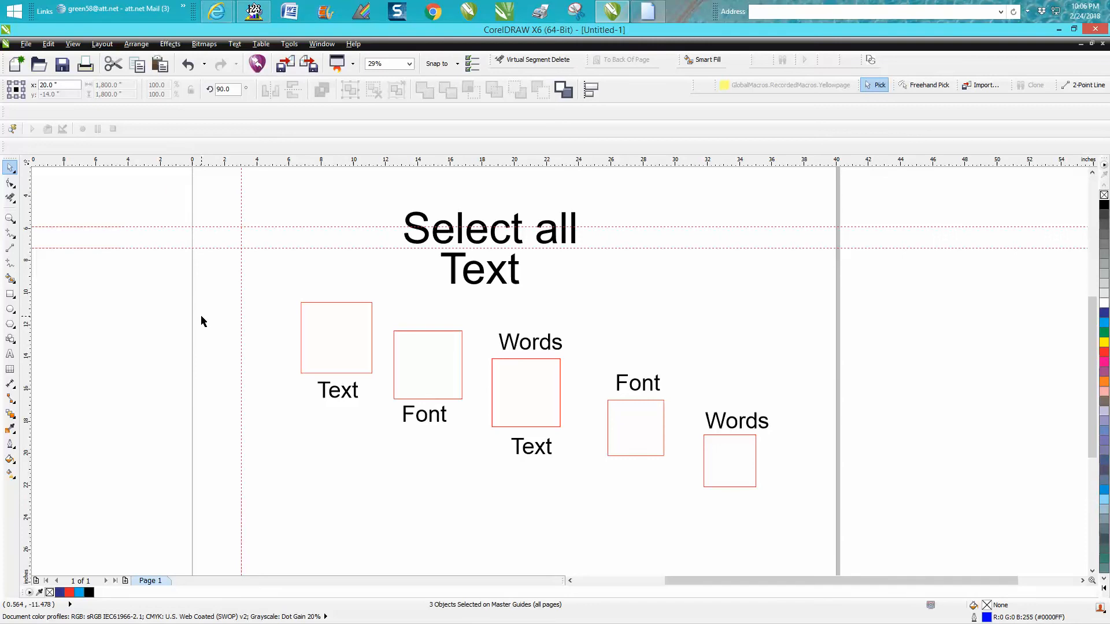
pyautogui.click(201, 320)
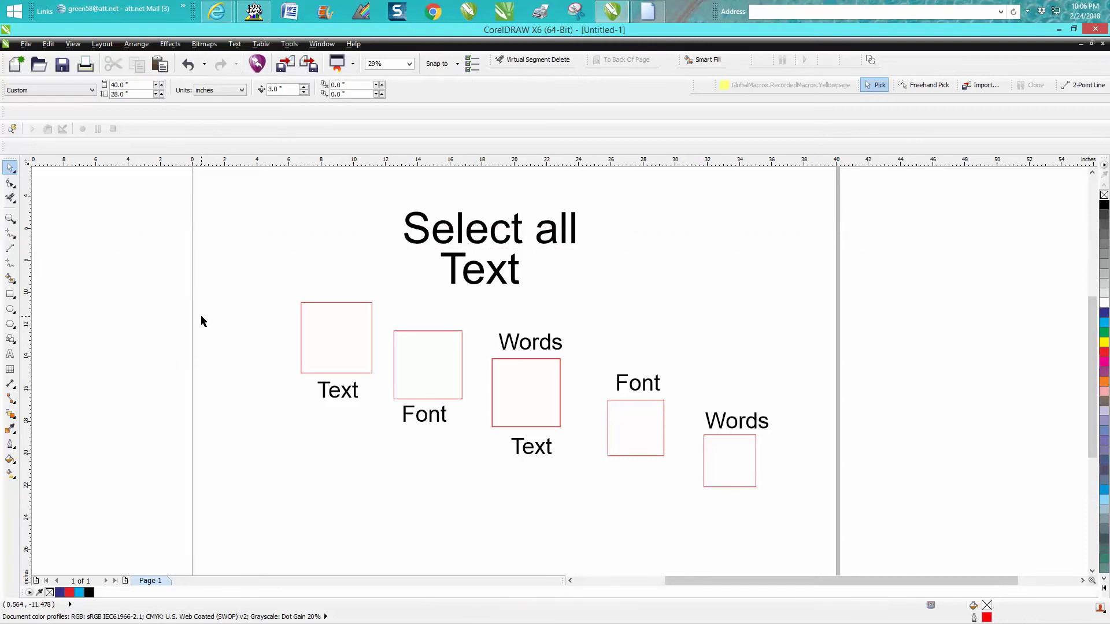